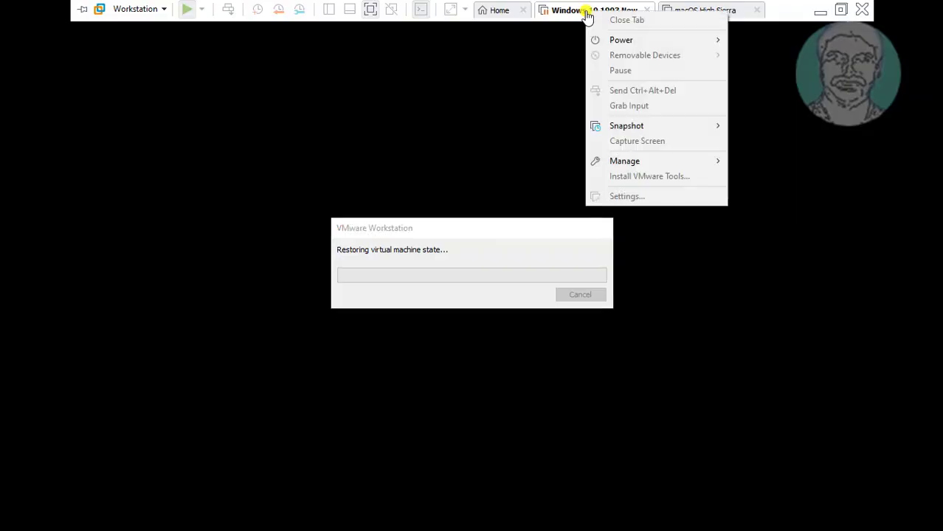
pyautogui.moveTo(619, 40)
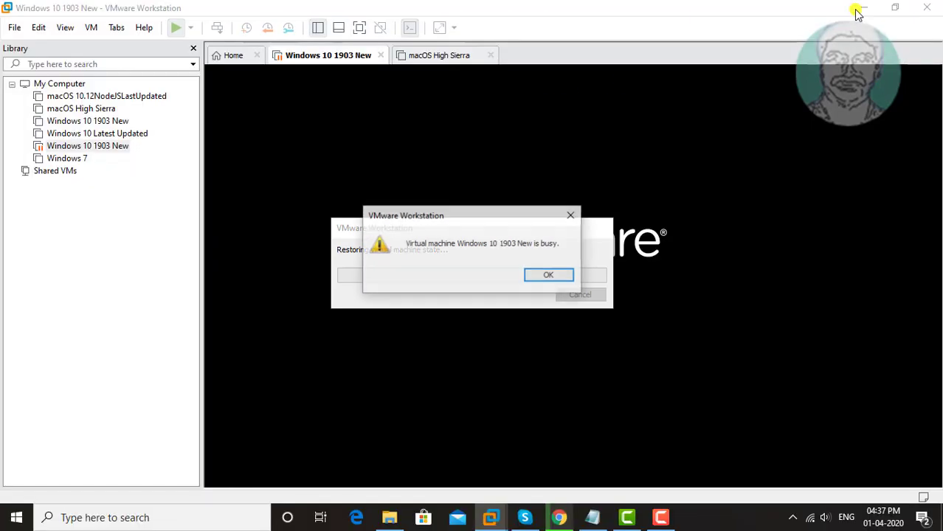
# Acknowledge the 'Virtual machine is busy' warning for Windows 10 1903 New.
pyautogui.click(547, 275)
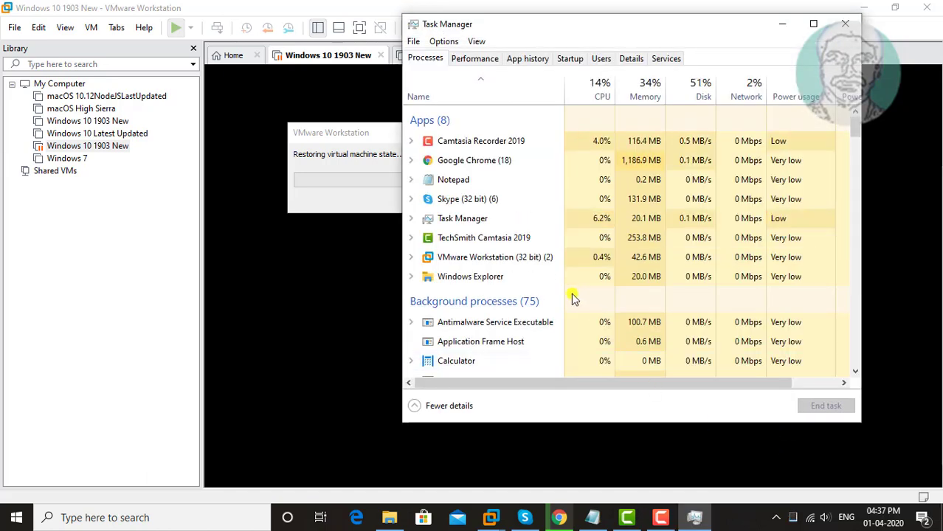
# End the stuck VMware Workstation app and close Task Manager to the desktop.
pyautogui.click(496, 256)
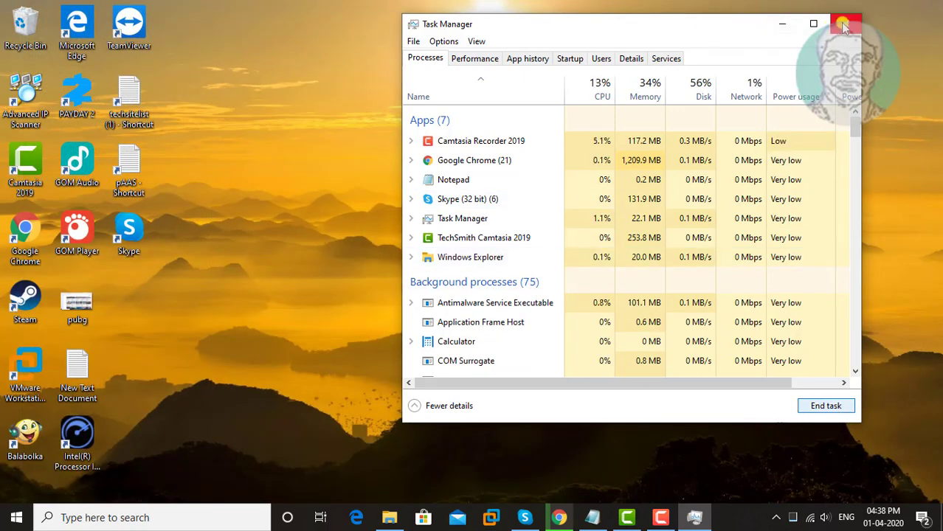
pyautogui.click(845, 23)
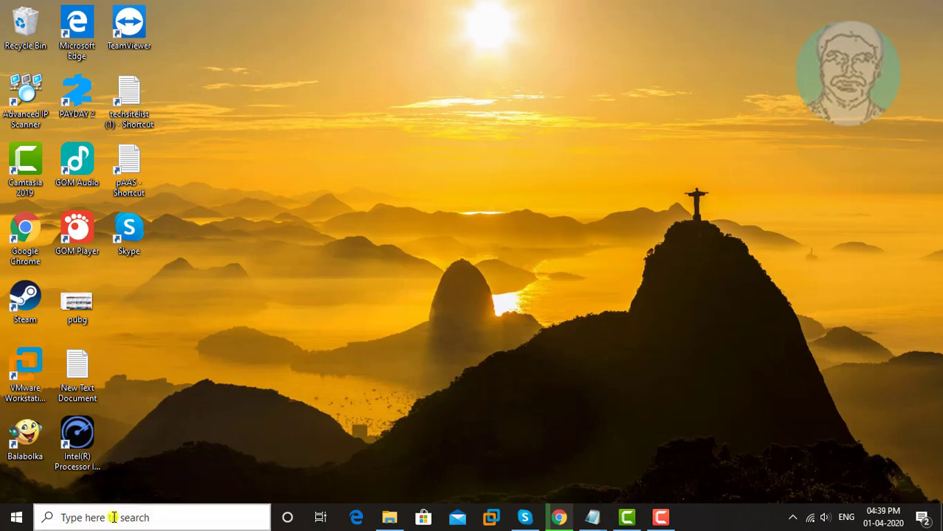
# Search for cmd and launch Command Prompt as administrator.
pyautogui.write('cmd')
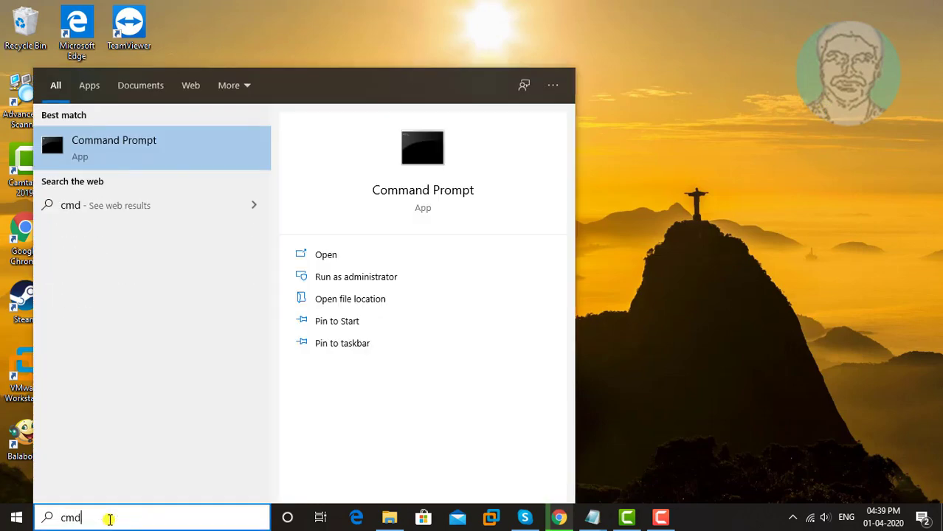
pyautogui.moveTo(145, 140)
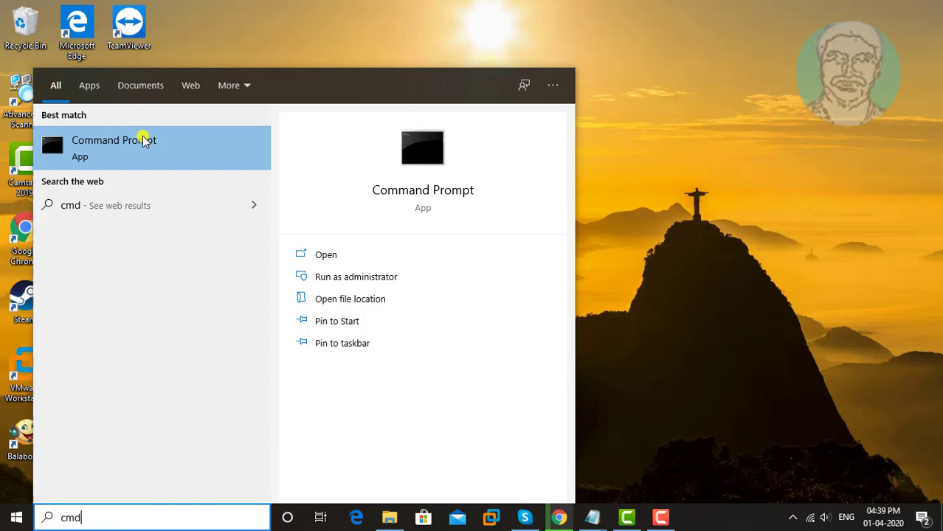
pyautogui.moveTo(195, 155)
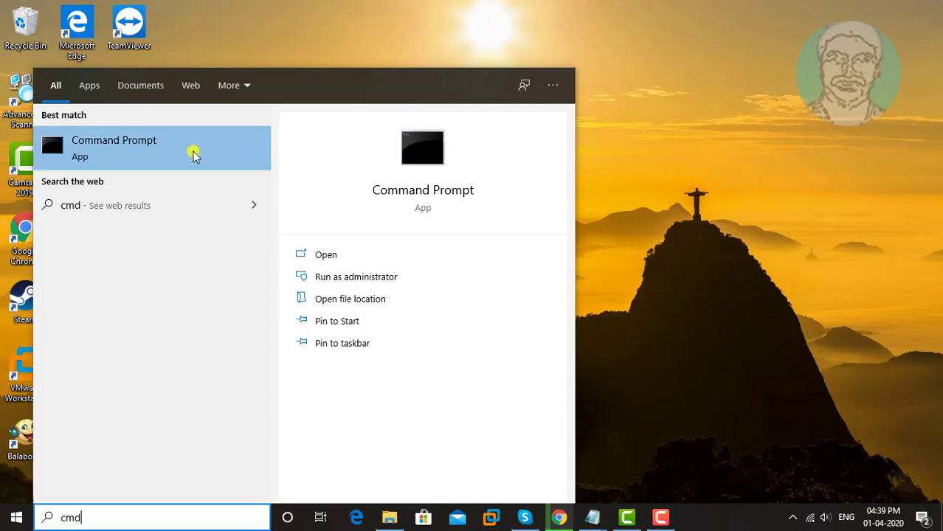
pyautogui.click(355, 278)
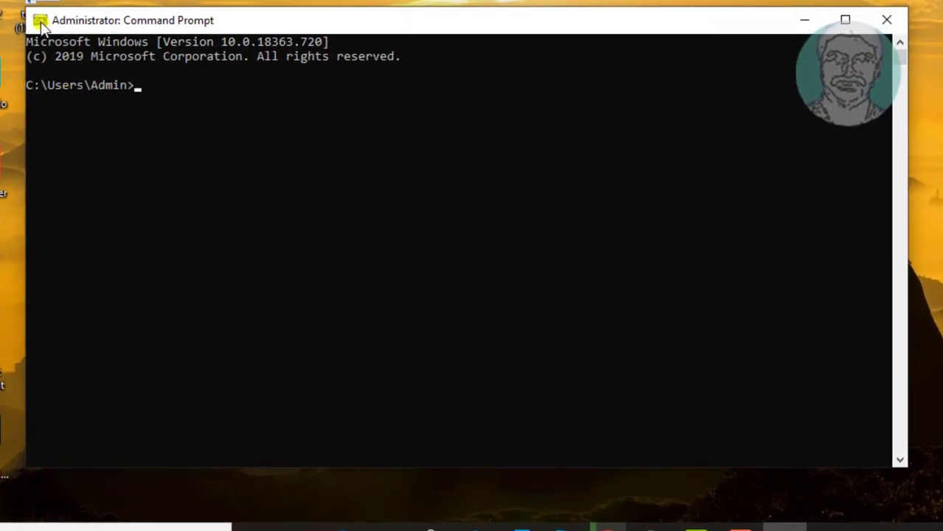
# Run net stop "VMware Authorization Service", answering Y to also stop VMware Workstation Server.
pyautogui.click(39, 20)
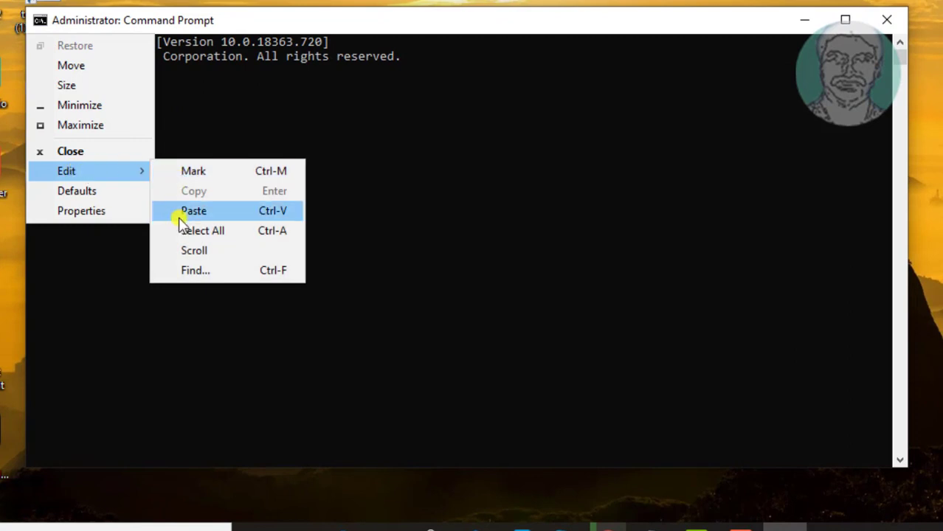
pyautogui.click(194, 209)
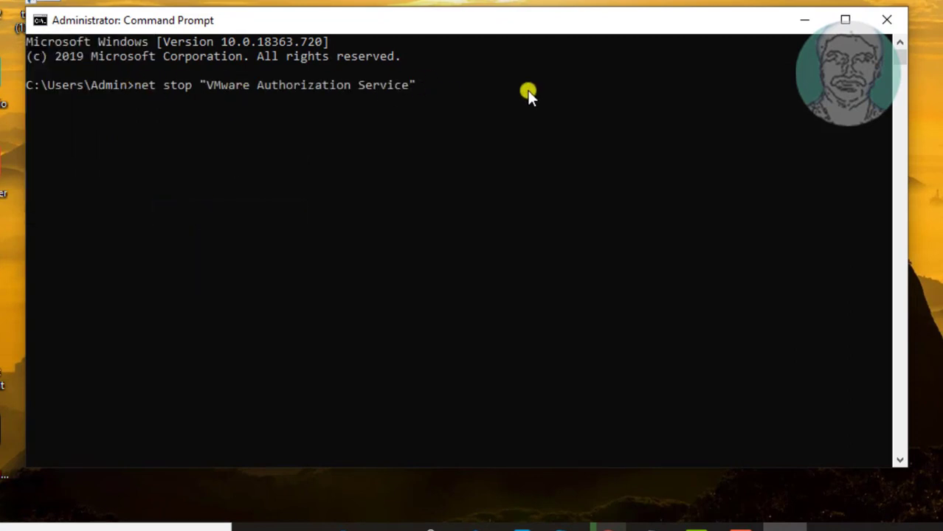
pyautogui.press('enter')
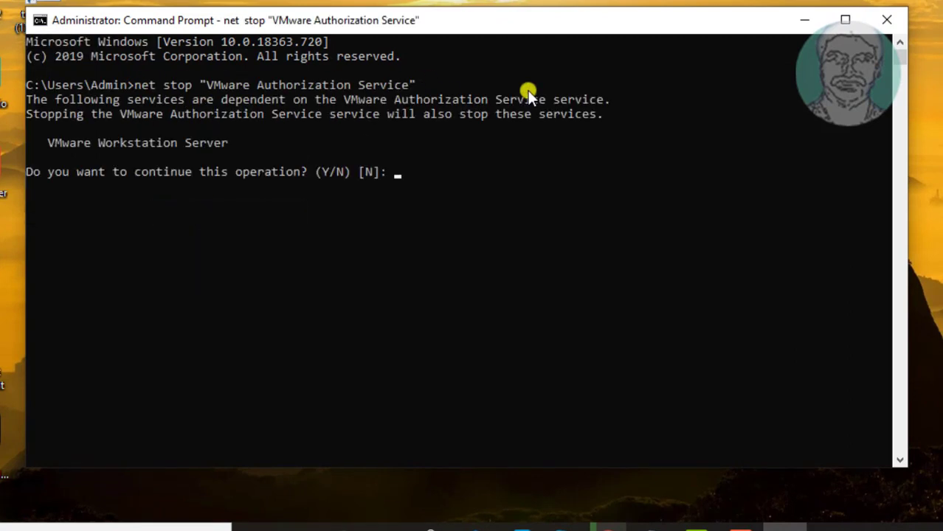
pyautogui.write('Y')
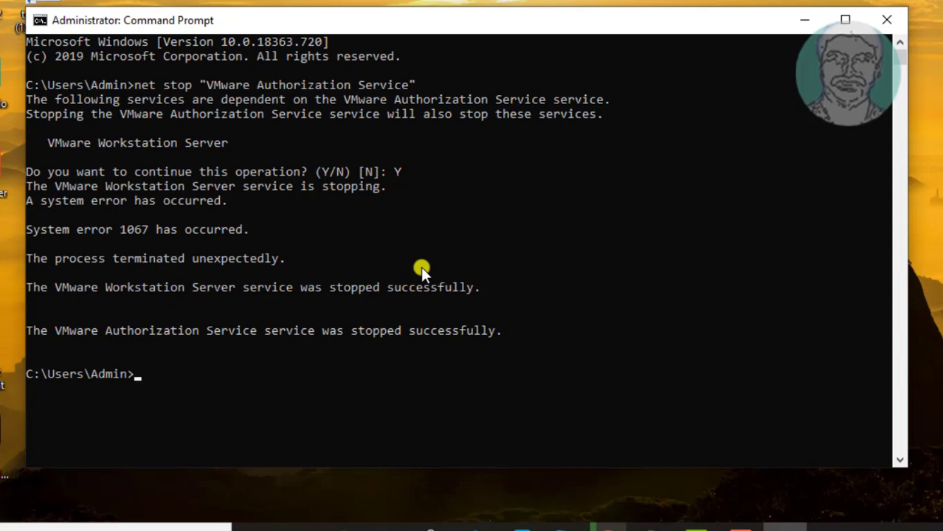
pyautogui.click(38, 21)
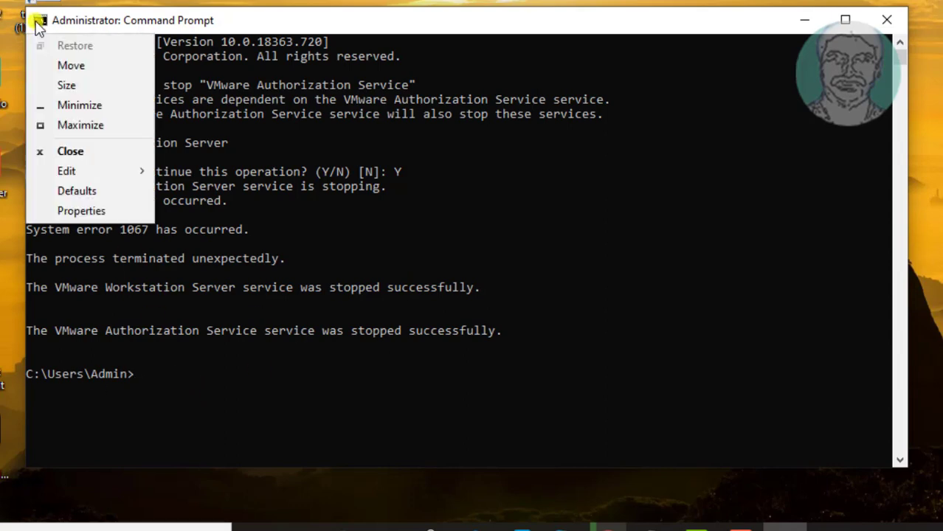
# Run net start "VMware Authorization Service", exit the console and return to VMware Workstation.
pyautogui.click(66, 171)
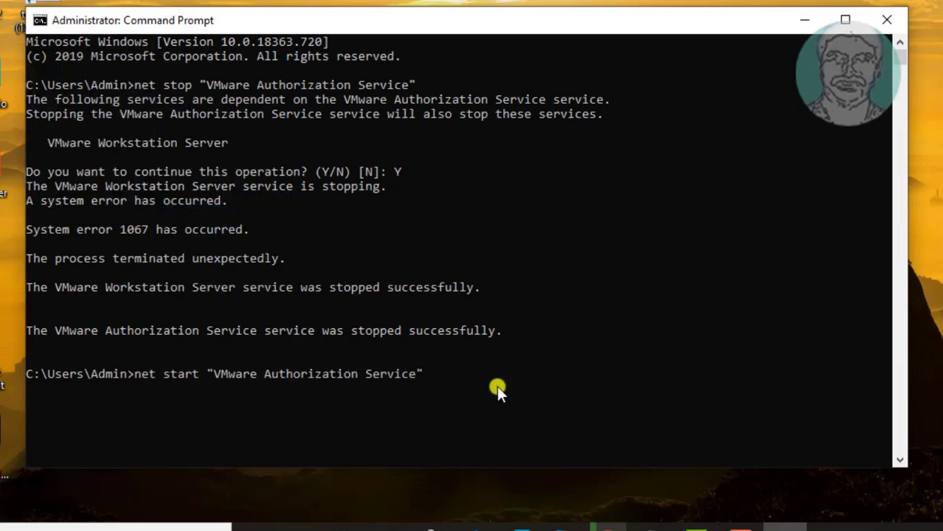
pyautogui.press('enter')
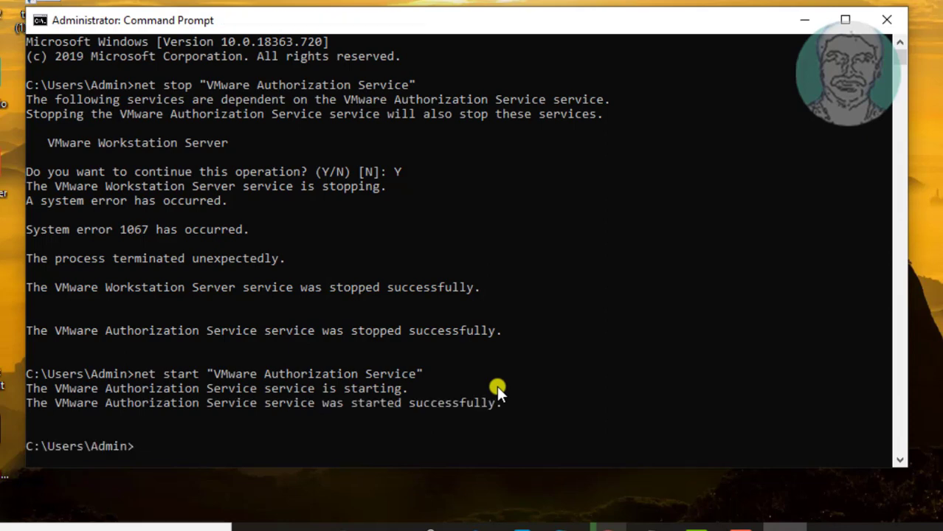
pyautogui.write('ex')
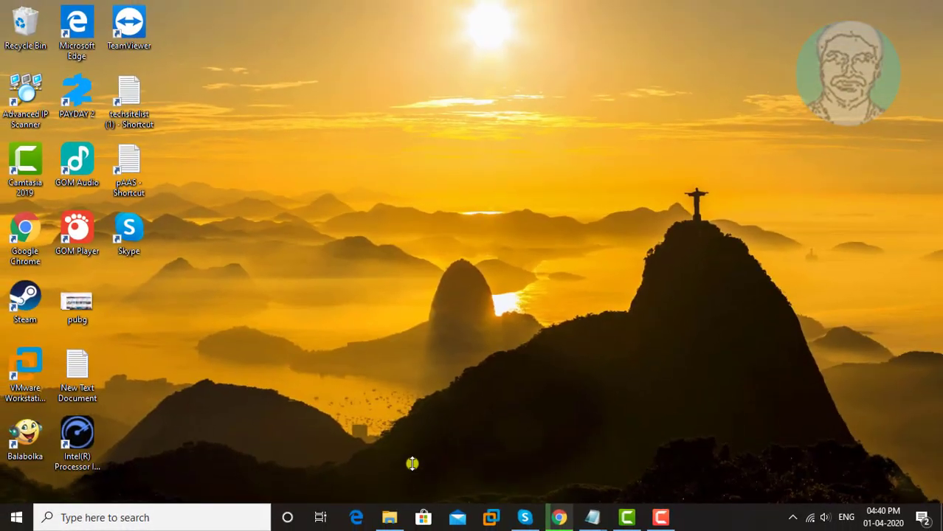
pyautogui.moveTo(452, 396)
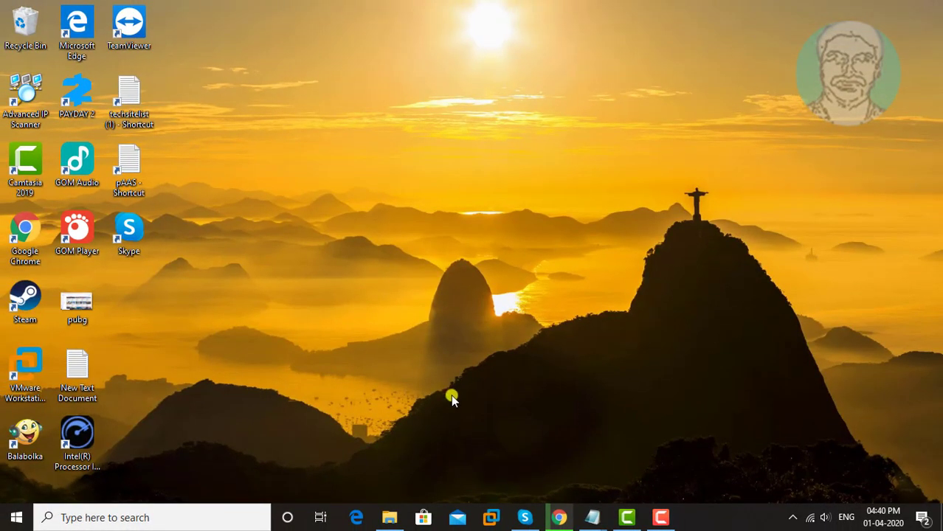
pyautogui.click(492, 517)
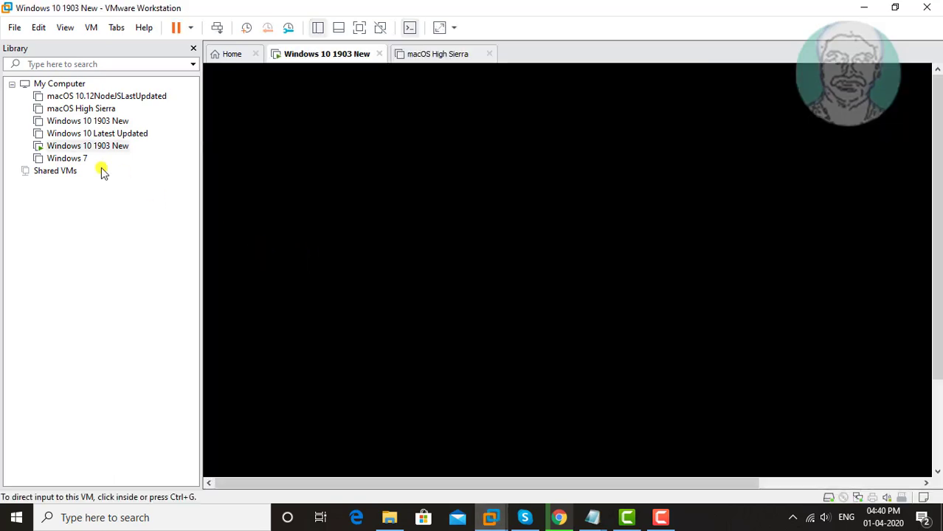
# Shut down the Windows 10 1903 New guest via Power > Shut Down Guest, then power it on again.
pyautogui.rightClick(87, 146)
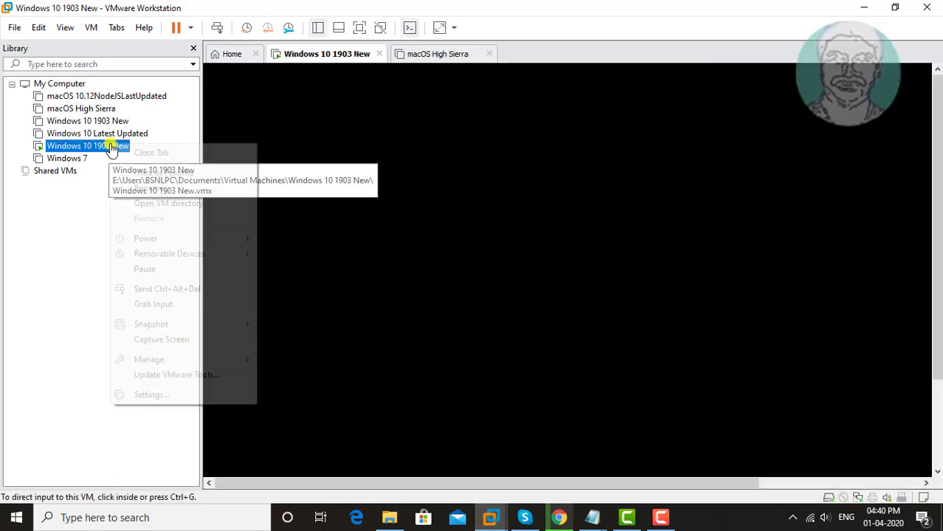
pyautogui.moveTo(145, 239)
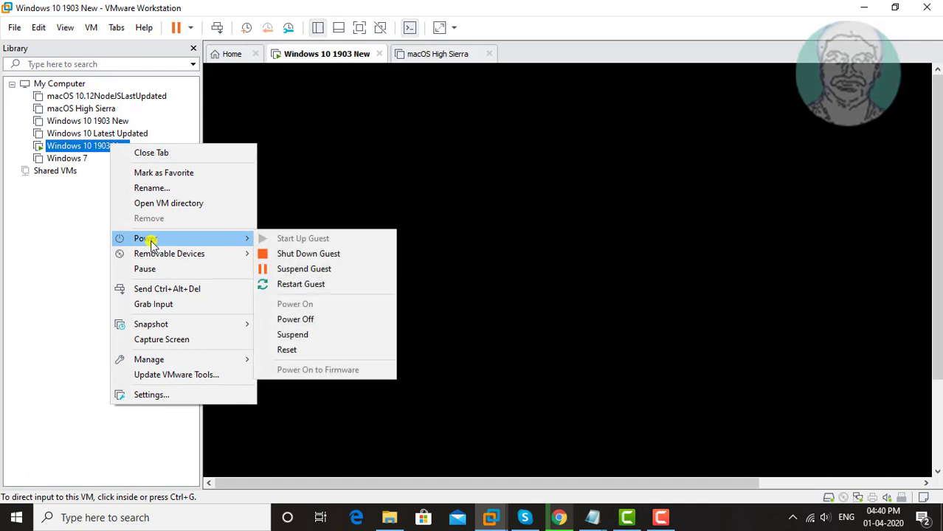
pyautogui.moveTo(308, 254)
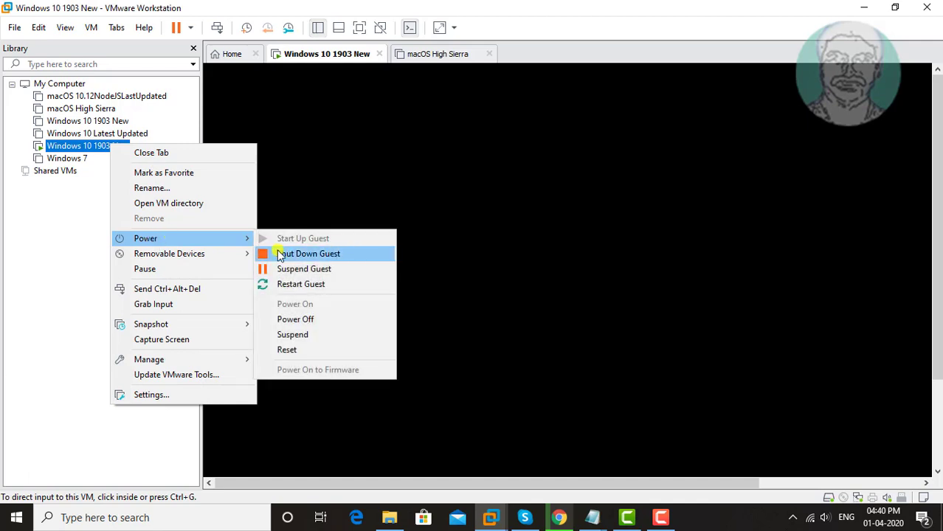
pyautogui.click(310, 254)
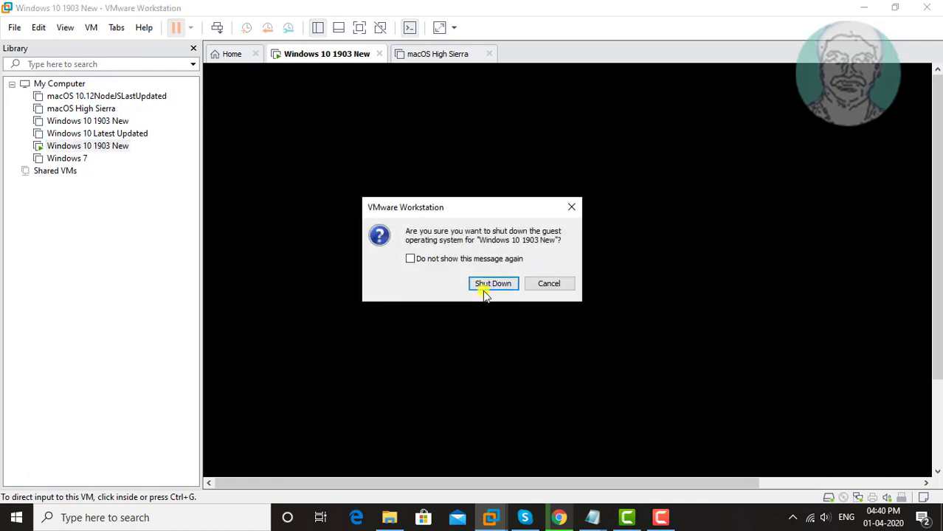
pyautogui.click(493, 283)
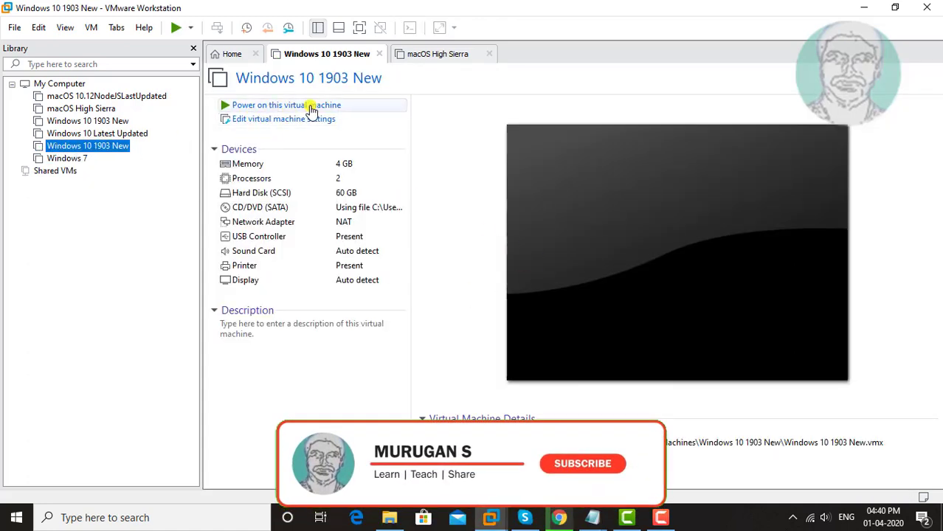
pyautogui.click(287, 105)
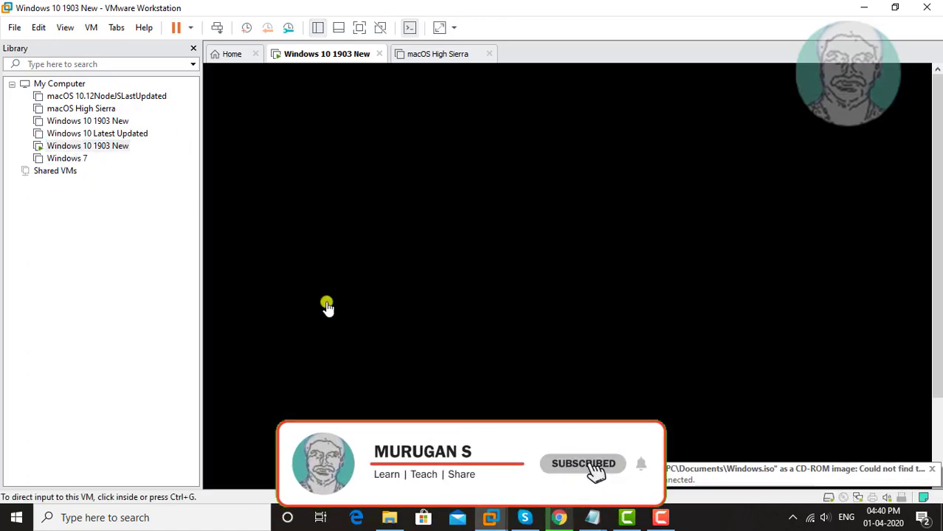